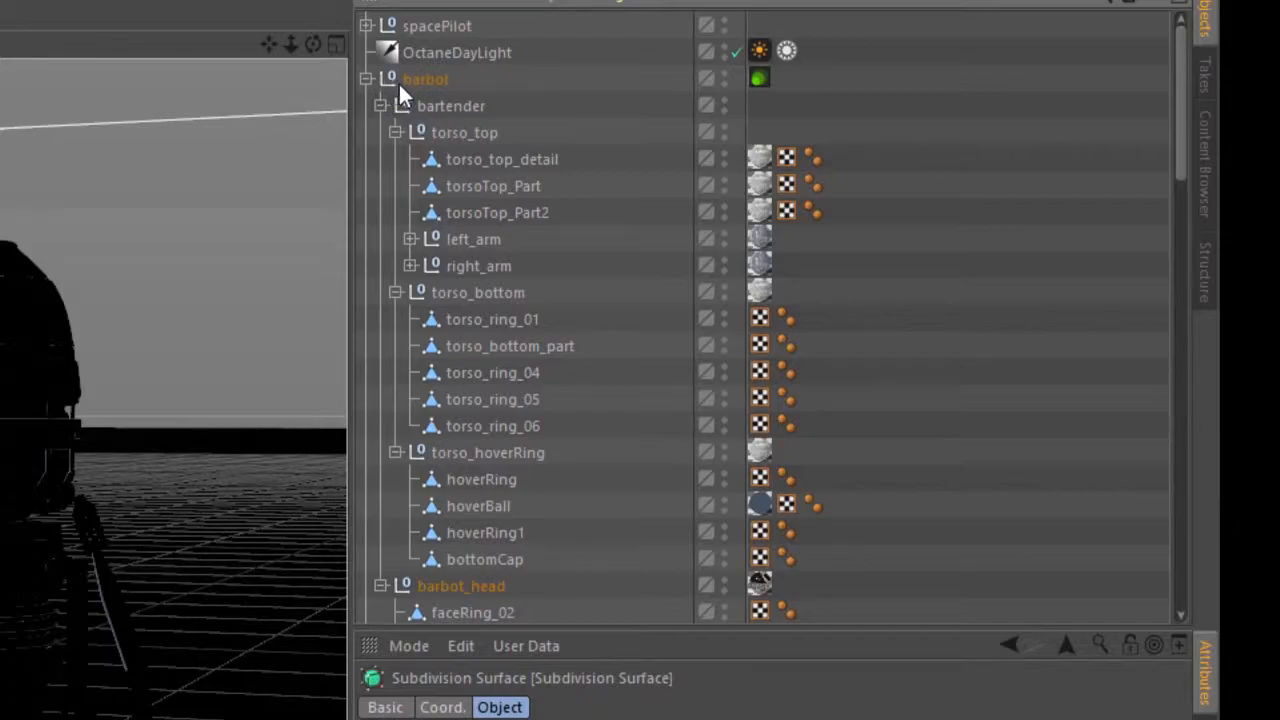
{"action": "mouse_move", "coordinate": [464, 264]}
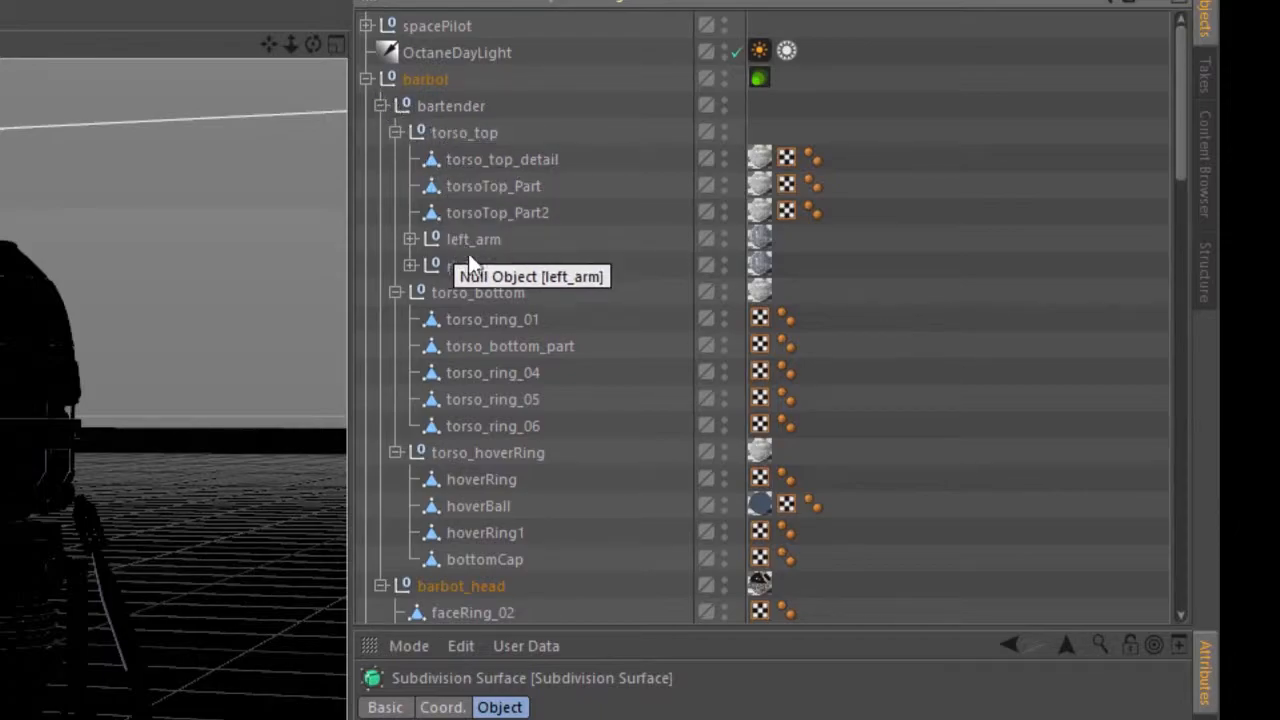
{"action": "mouse_move", "coordinate": [622, 344]}
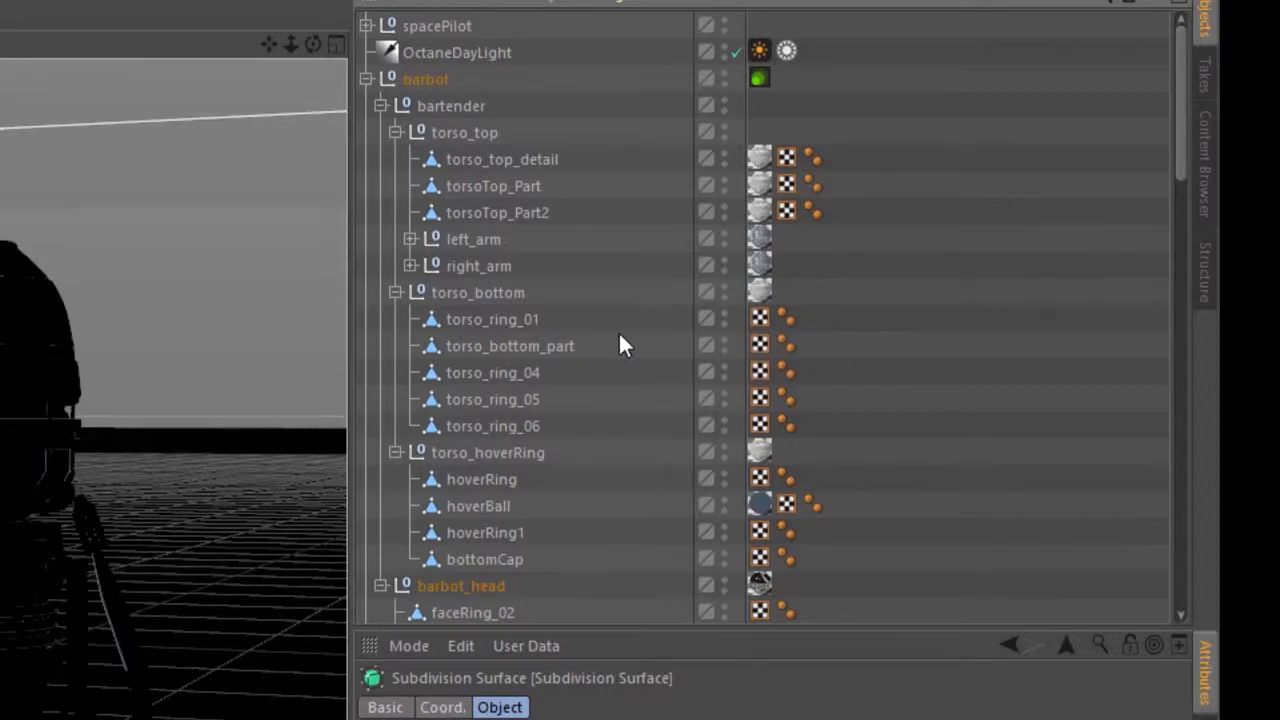
{"action": "mouse_move", "coordinate": [516, 392]}
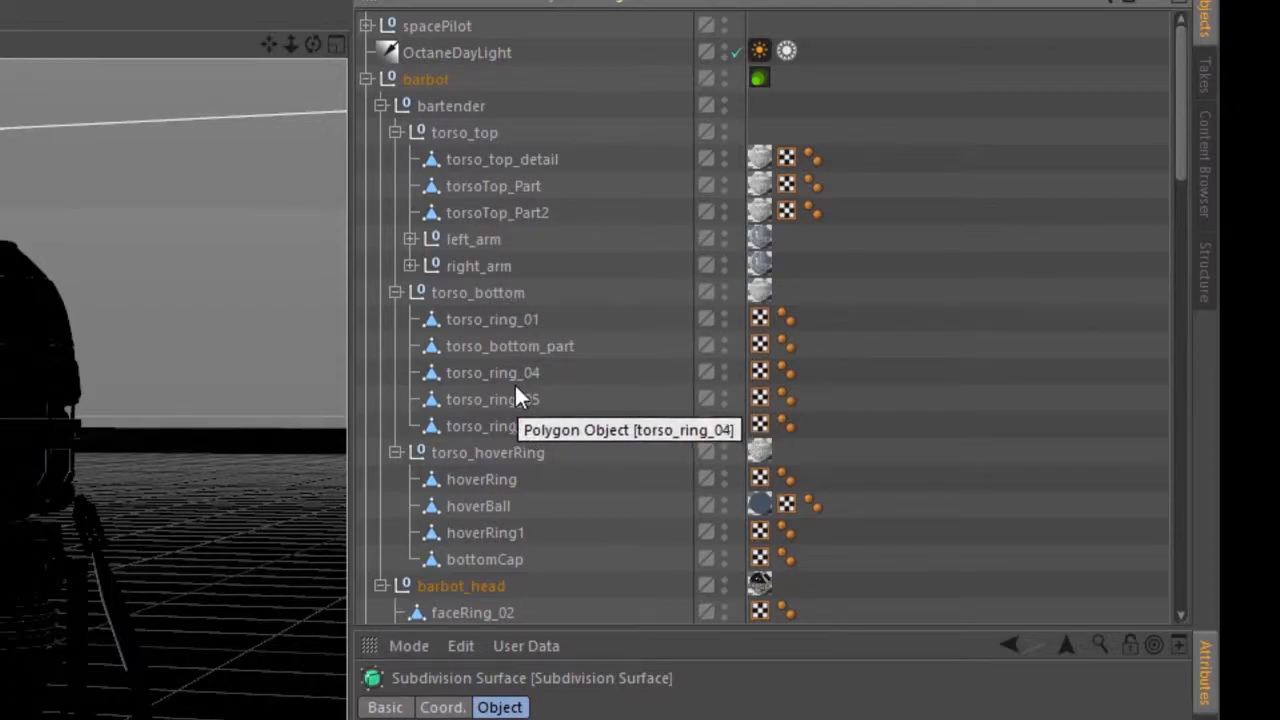
Select torso_ring_05 and torso_ring_06 together in the Object Manager.
{"action": "left_click", "coordinate": [488, 400]}
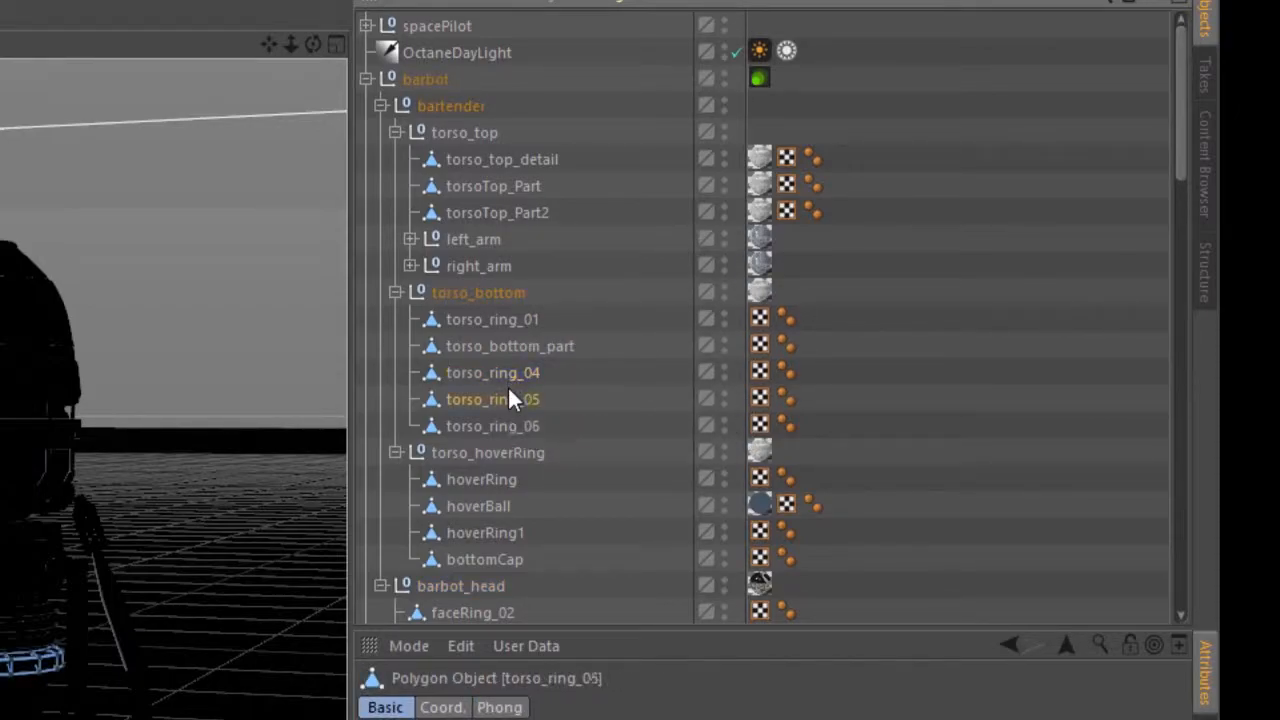
{"action": "left_click", "coordinate": [492, 426]}
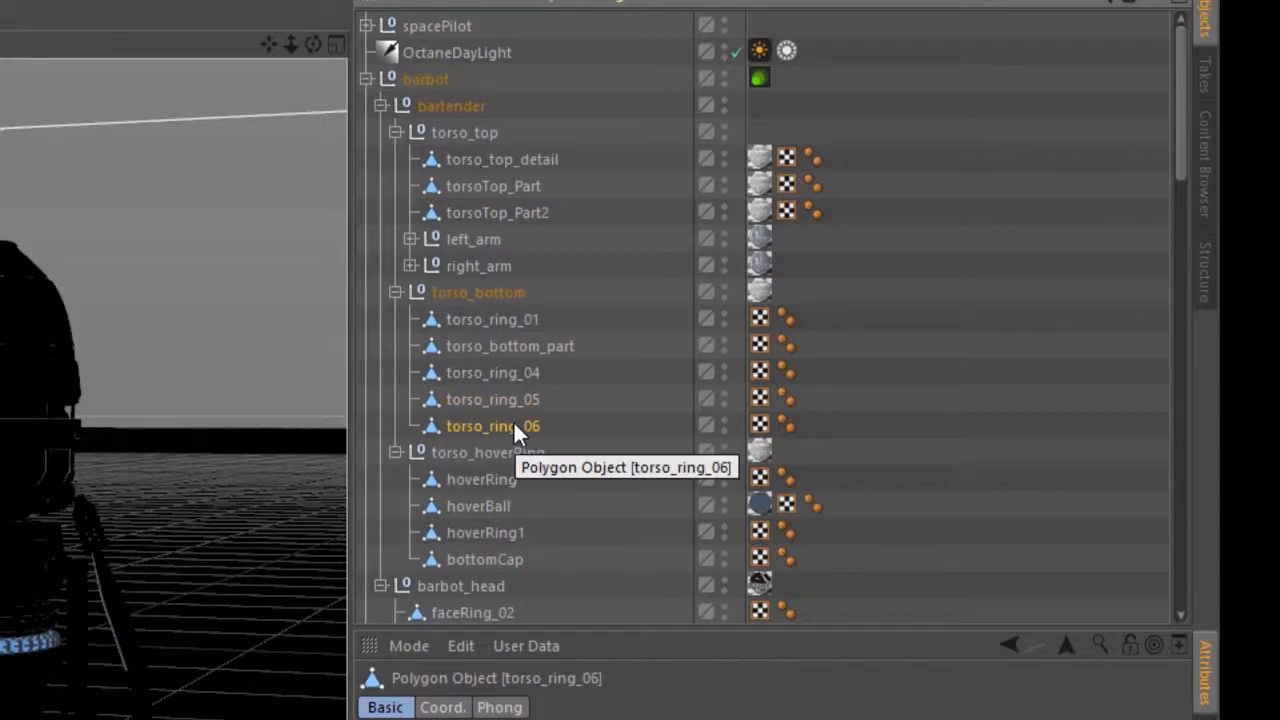
{"action": "left_click", "coordinate": [492, 400]}
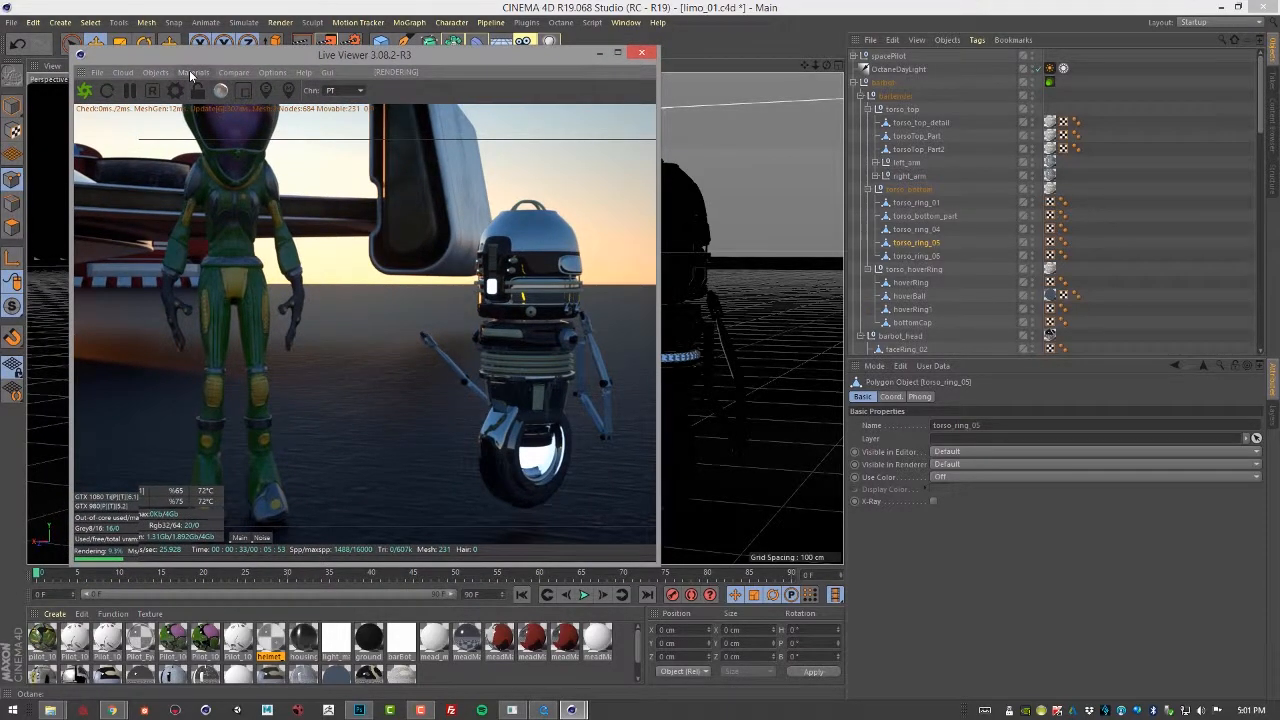
Add a new Octane material node in the Octane Node Editor.
{"action": "left_click", "coordinate": [192, 72]}
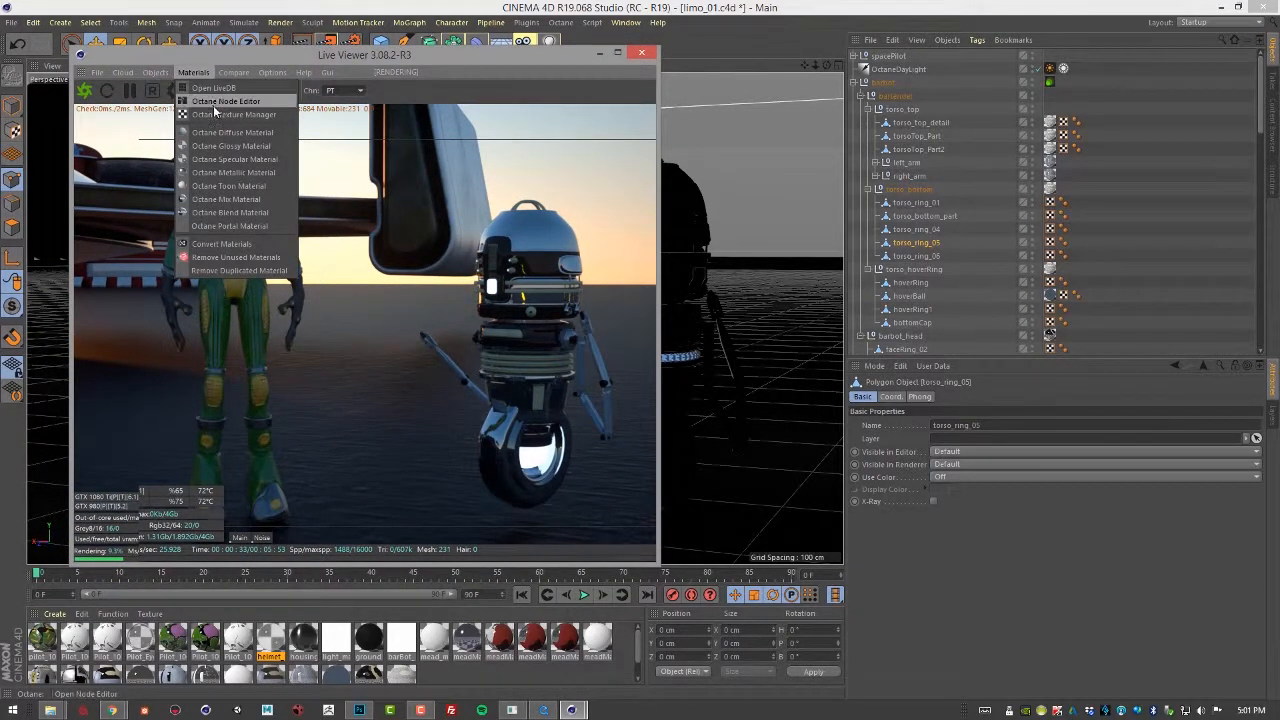
{"action": "left_click", "coordinate": [232, 100]}
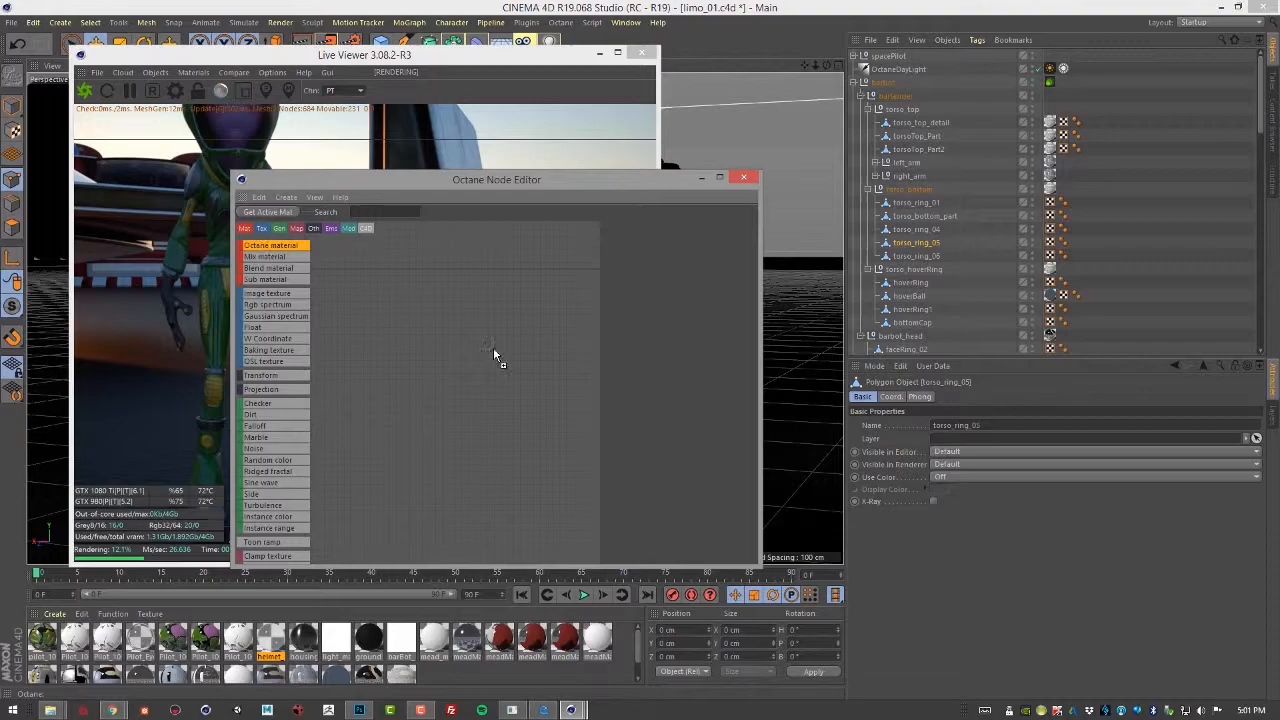
{"action": "left_click", "coordinate": [270, 244]}
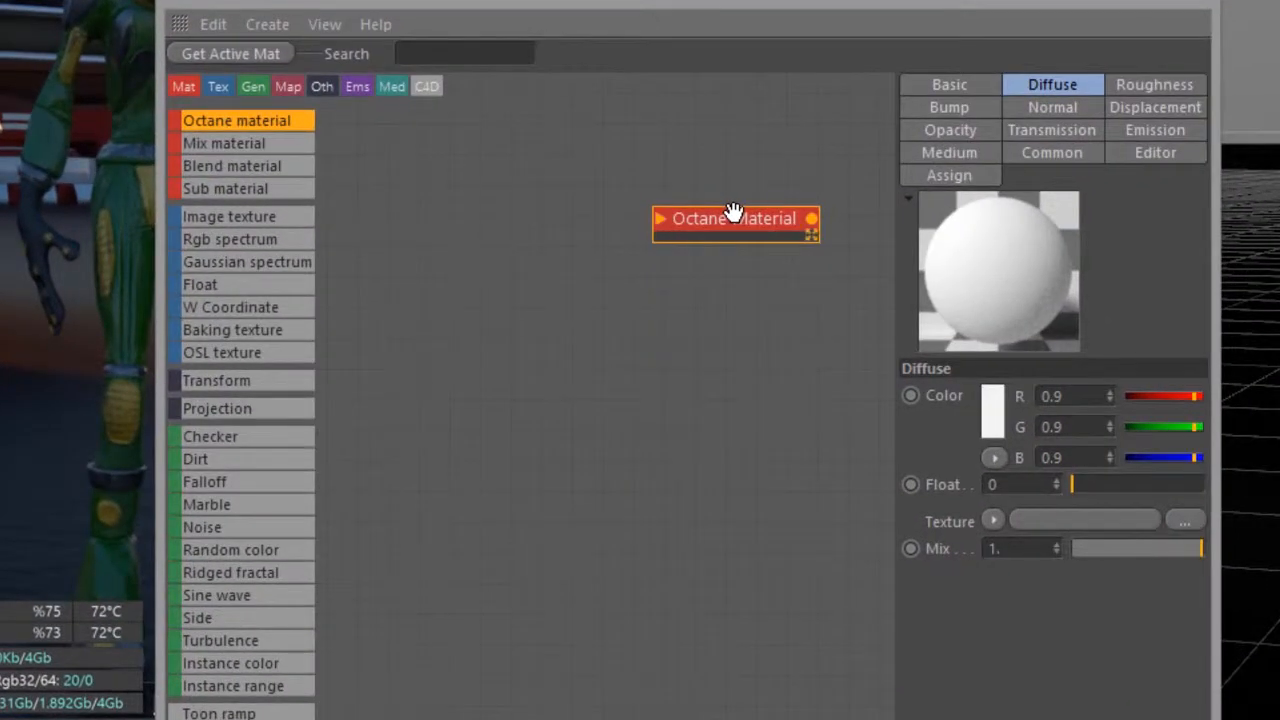
Rename the new material to robotLight.
{"action": "right_click", "coordinate": [734, 218]}
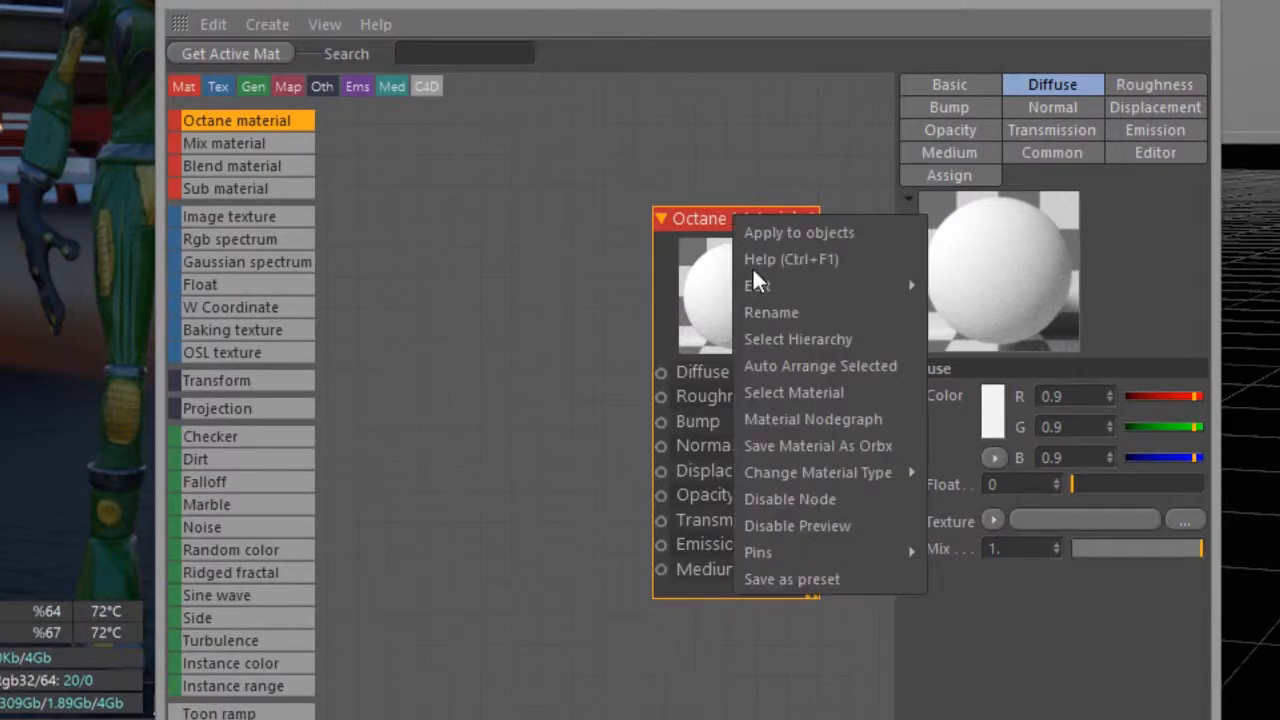
{"action": "left_click", "coordinate": [772, 312]}
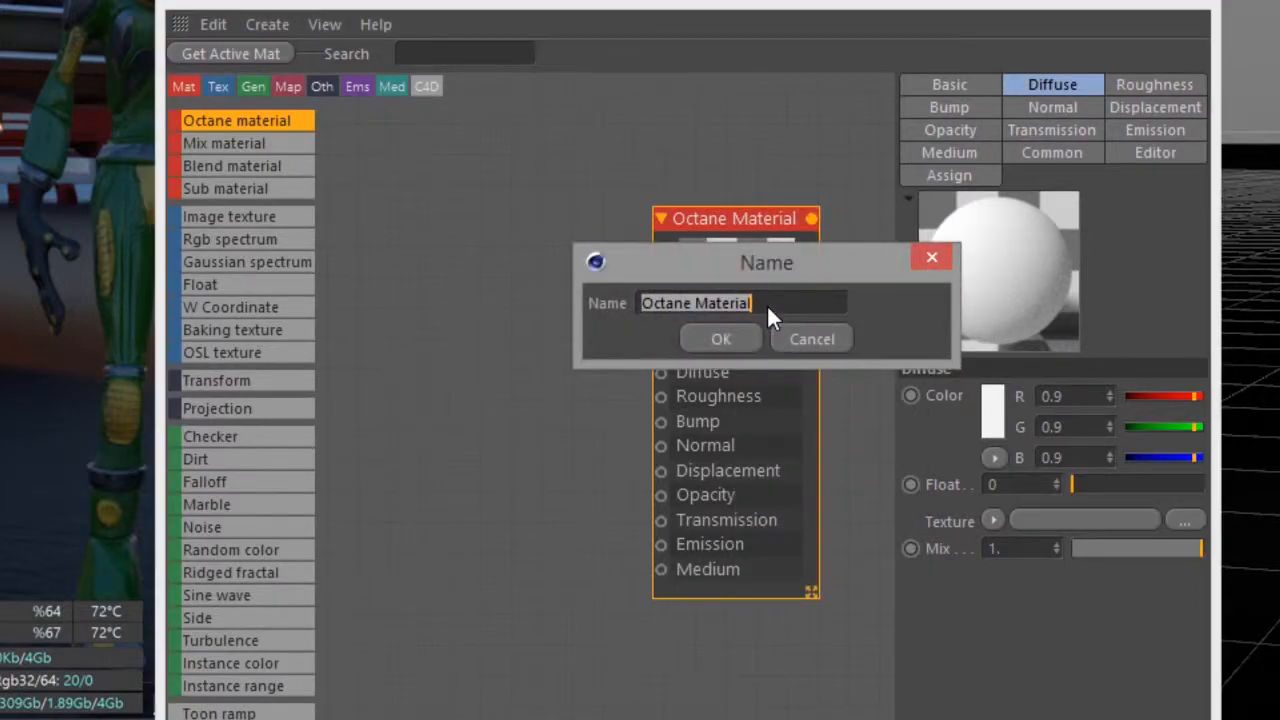
{"action": "type", "text": "robotLight"}
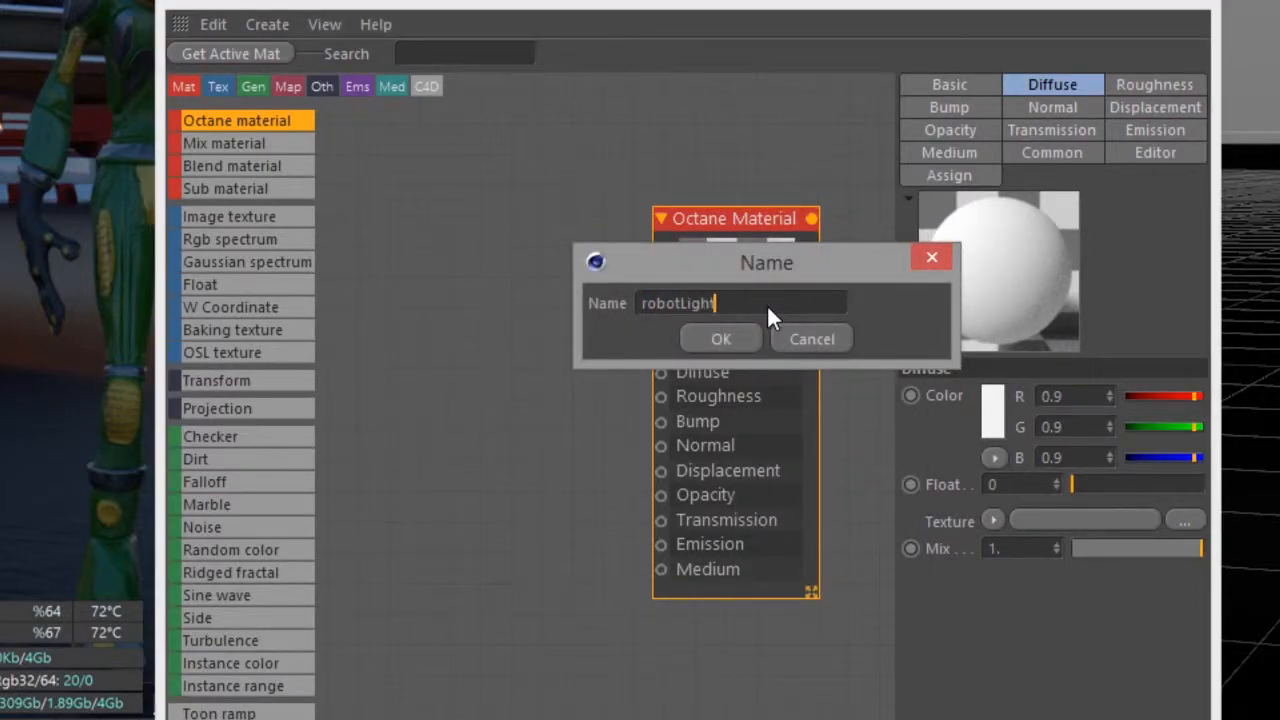
{"action": "left_click", "coordinate": [720, 340]}
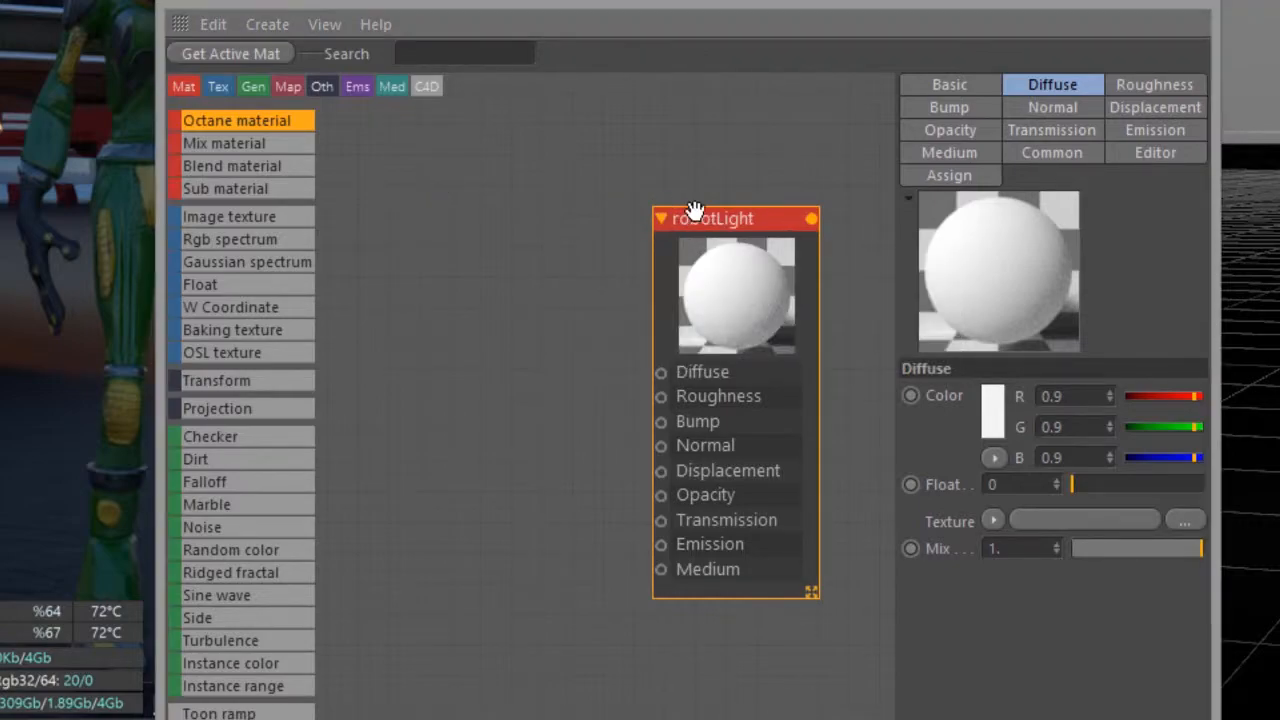
Keep robotLight as a Diffuse-type material and show its diffuse settings.
{"action": "left_click", "coordinate": [950, 84]}
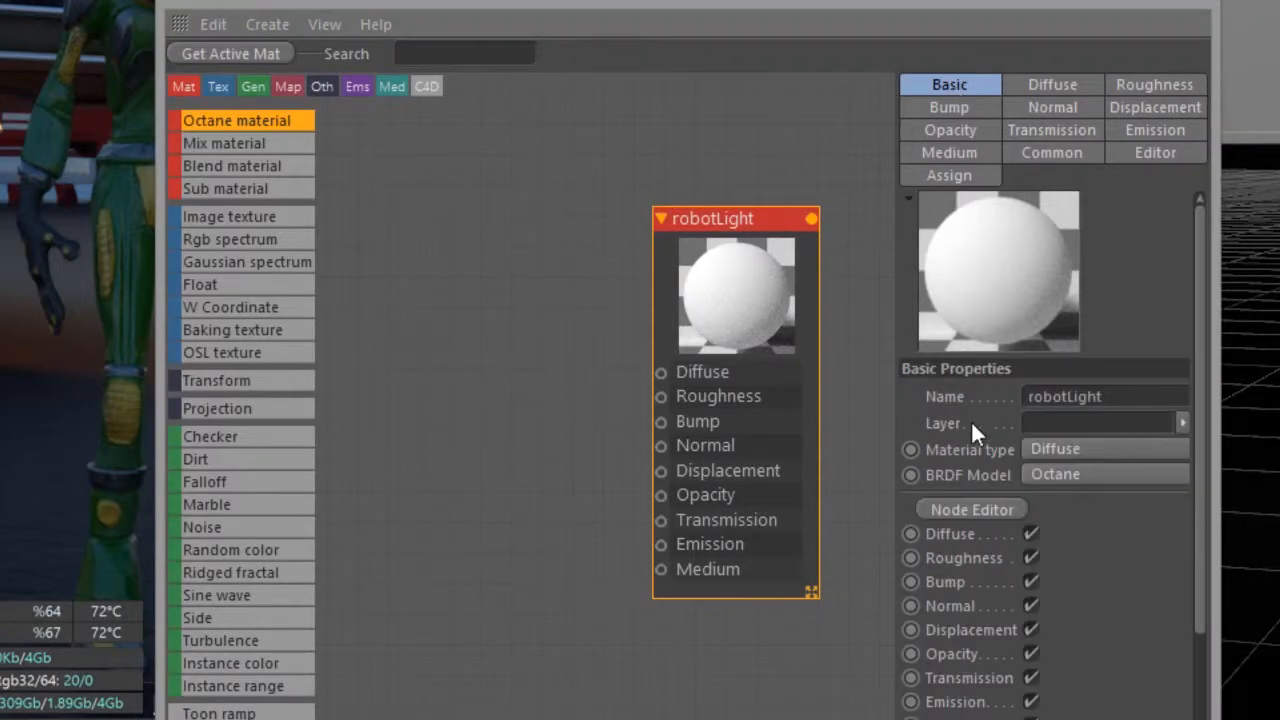
{"action": "left_click", "coordinate": [1100, 448]}
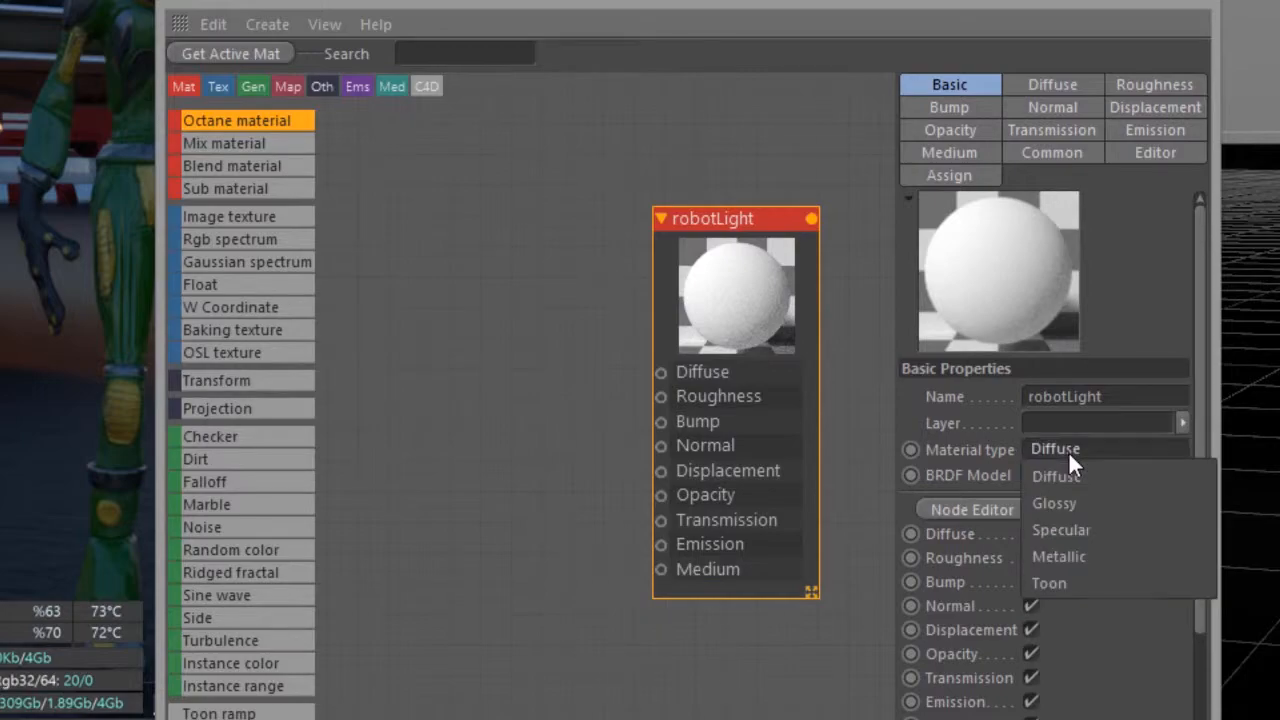
{"action": "left_click", "coordinate": [1056, 476]}
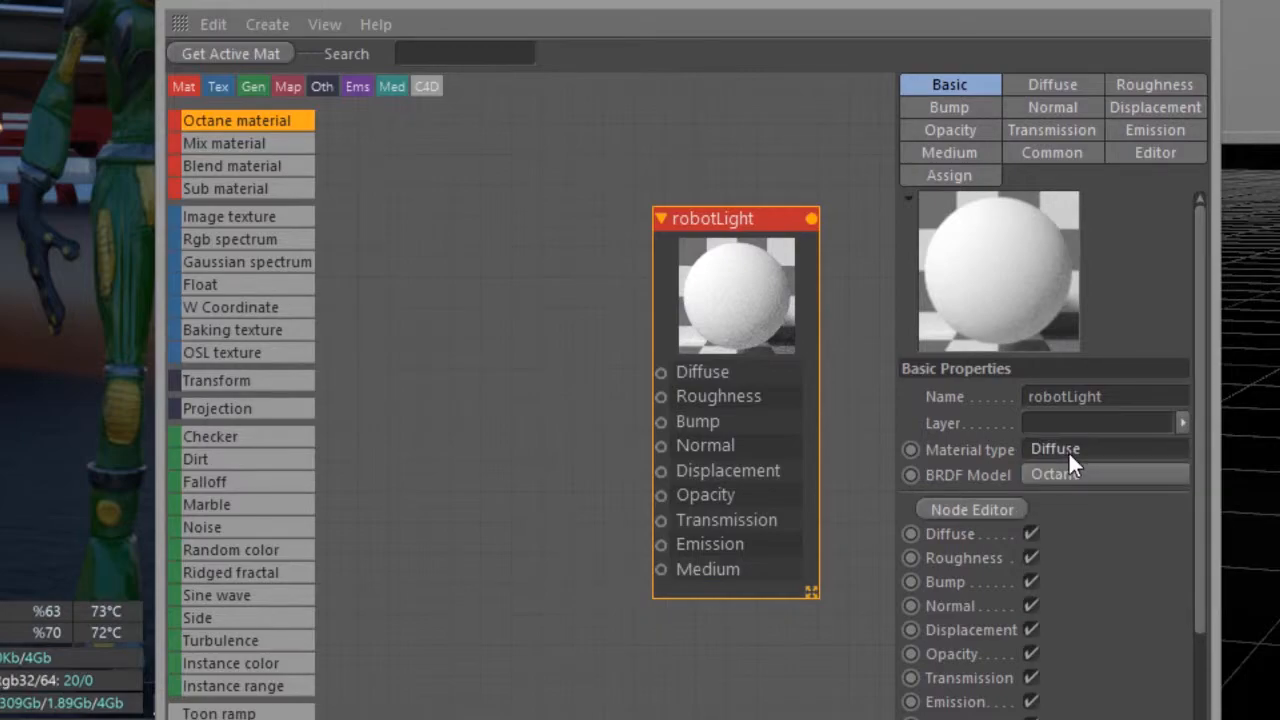
{"action": "mouse_move", "coordinate": [1070, 96]}
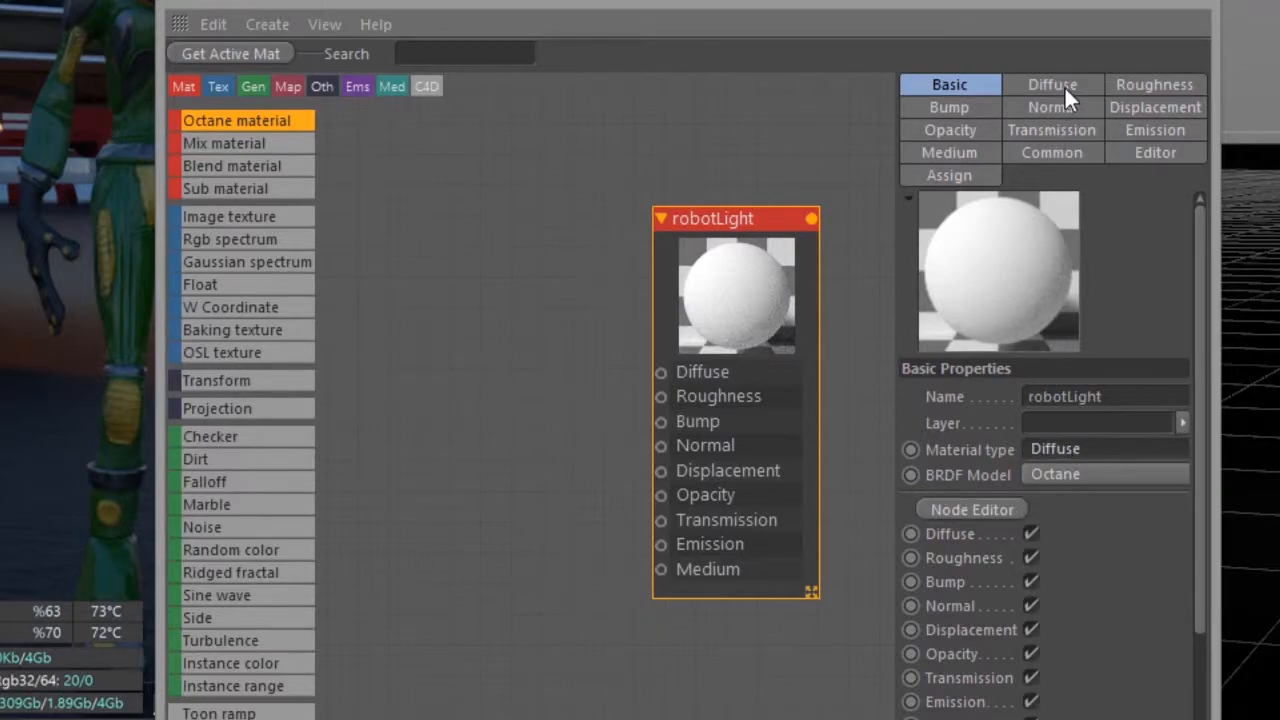
{"action": "left_click", "coordinate": [1052, 84]}
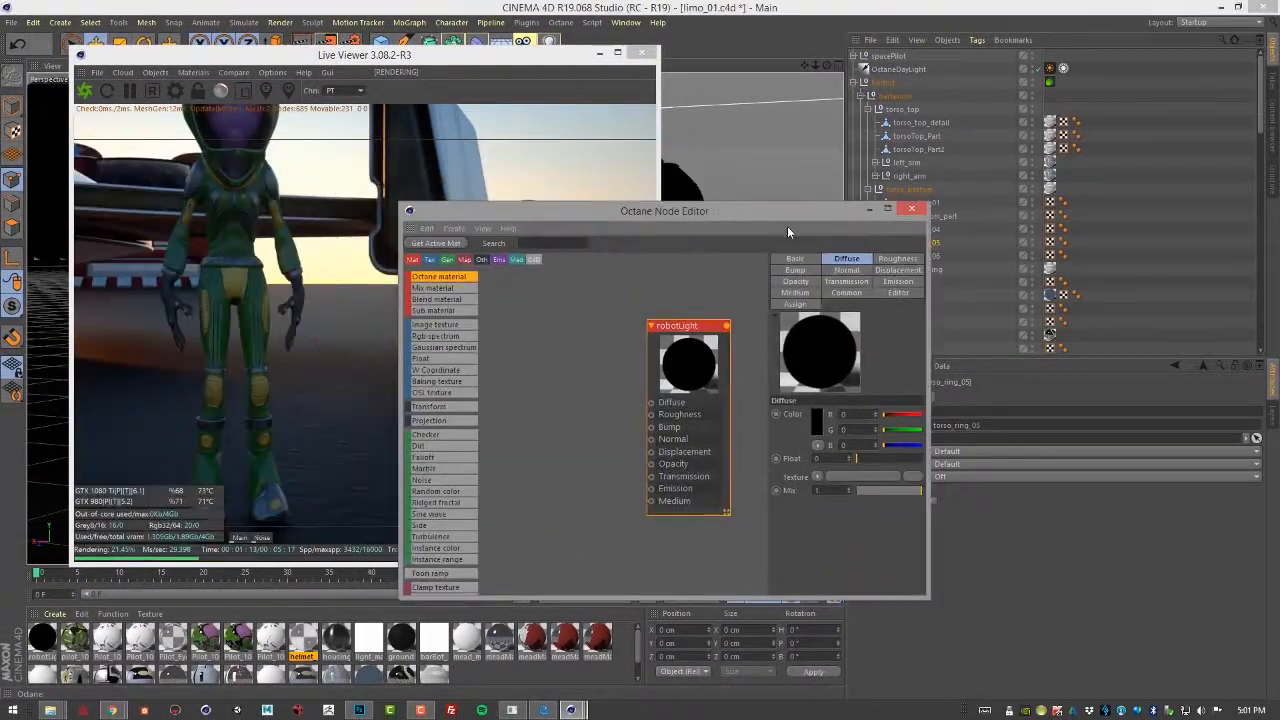
Select the torso ring object and bring up its context actions for applying robotLight.
{"action": "right_click", "coordinate": [852, 432]}
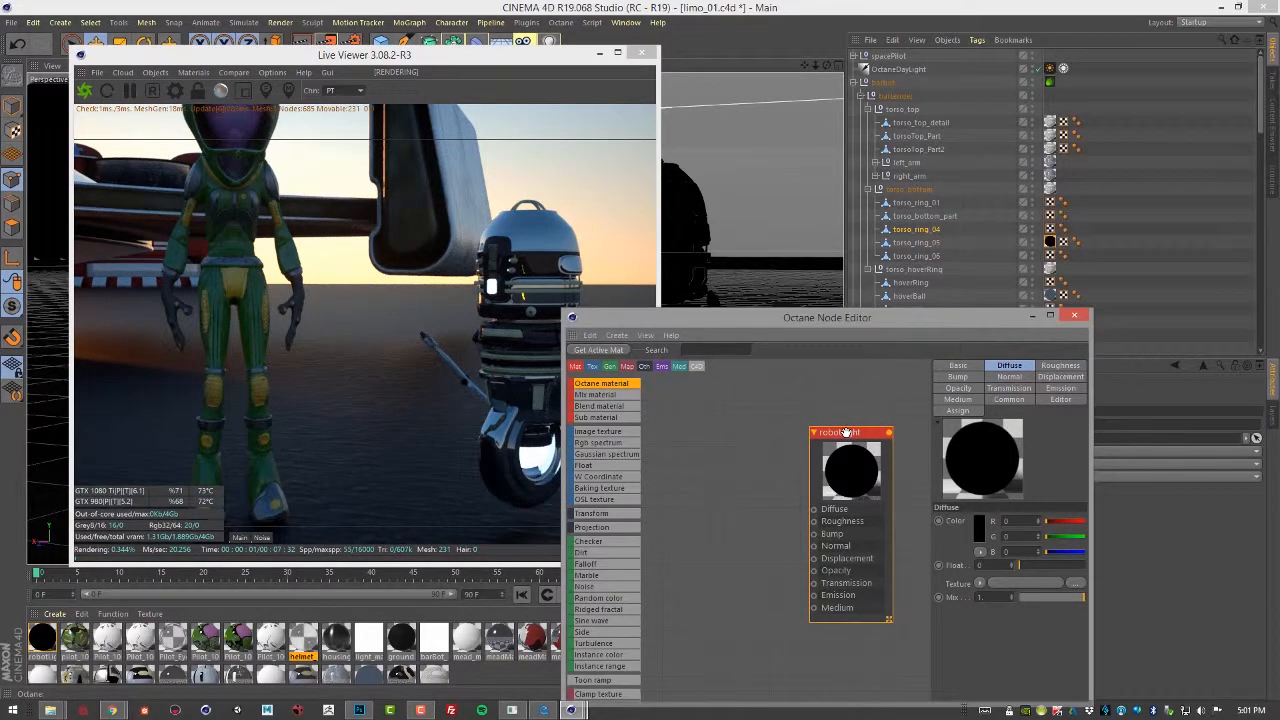
{"action": "left_click", "coordinate": [914, 242]}
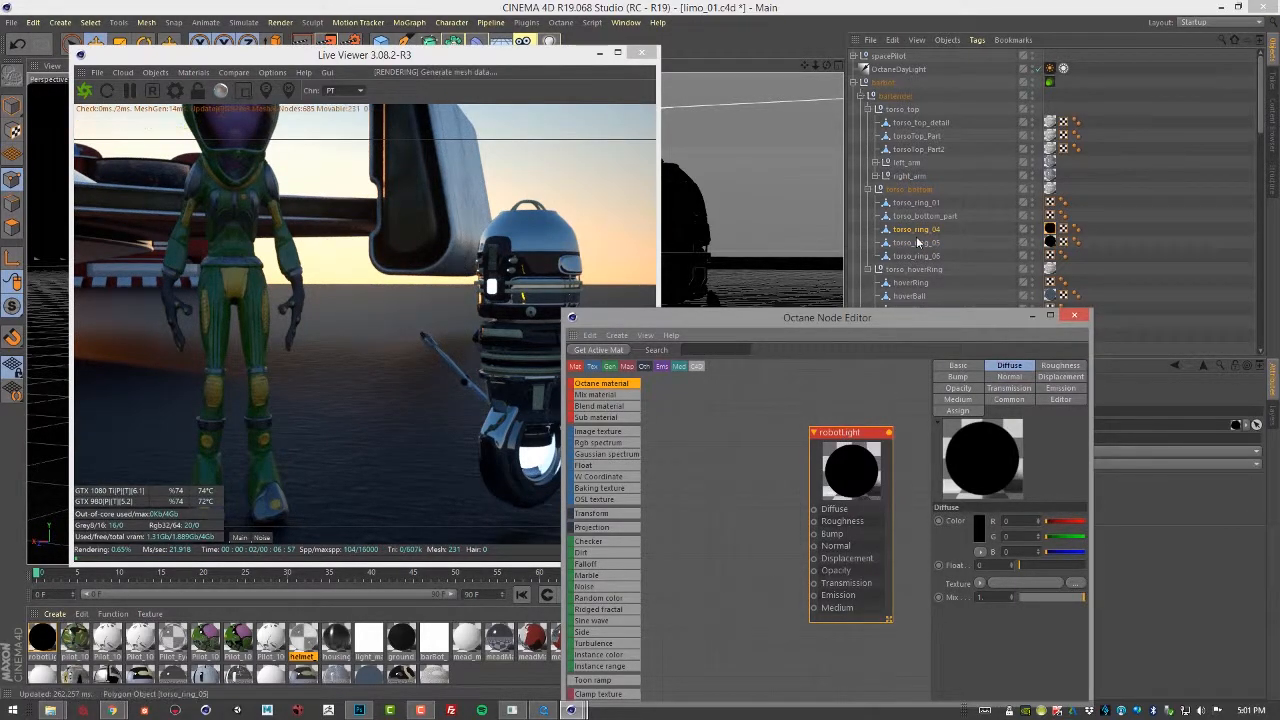
{"action": "right_click", "coordinate": [850, 432]}
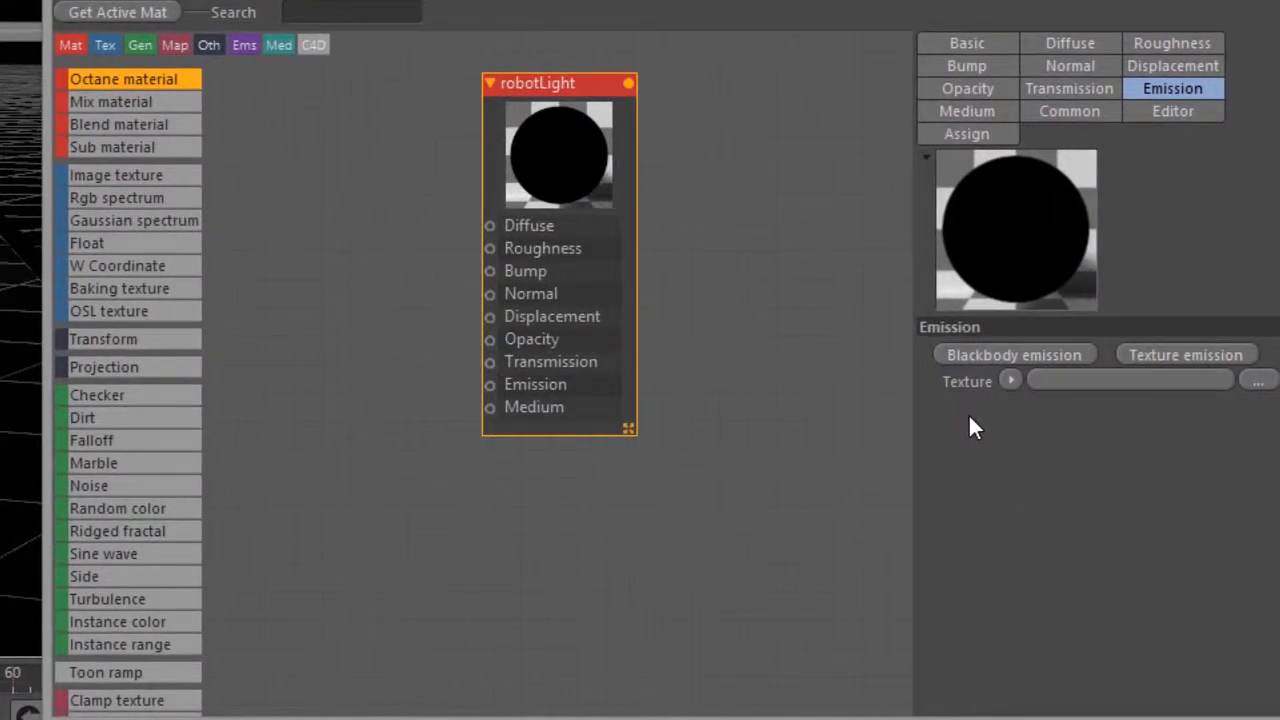
{"action": "mouse_move", "coordinate": [1180, 356]}
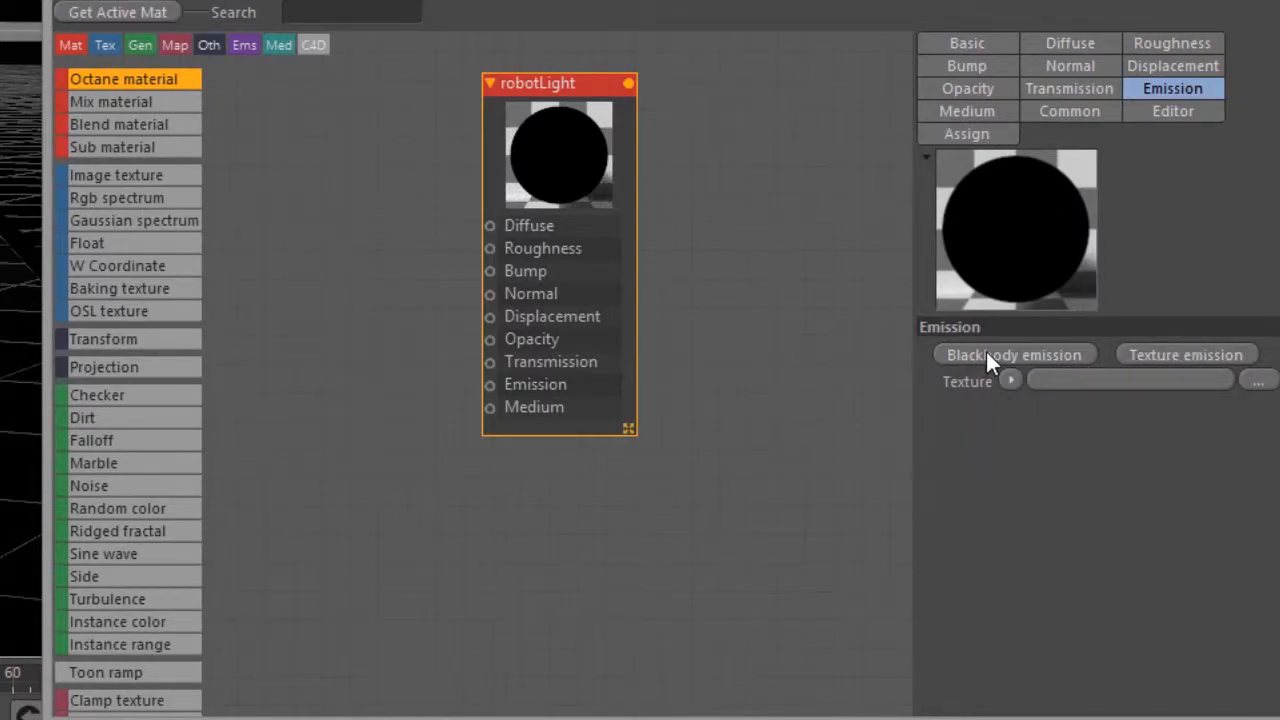
Connect a Blackbody Emission node to robotLight's emission.
{"action": "left_click", "coordinate": [1016, 354]}
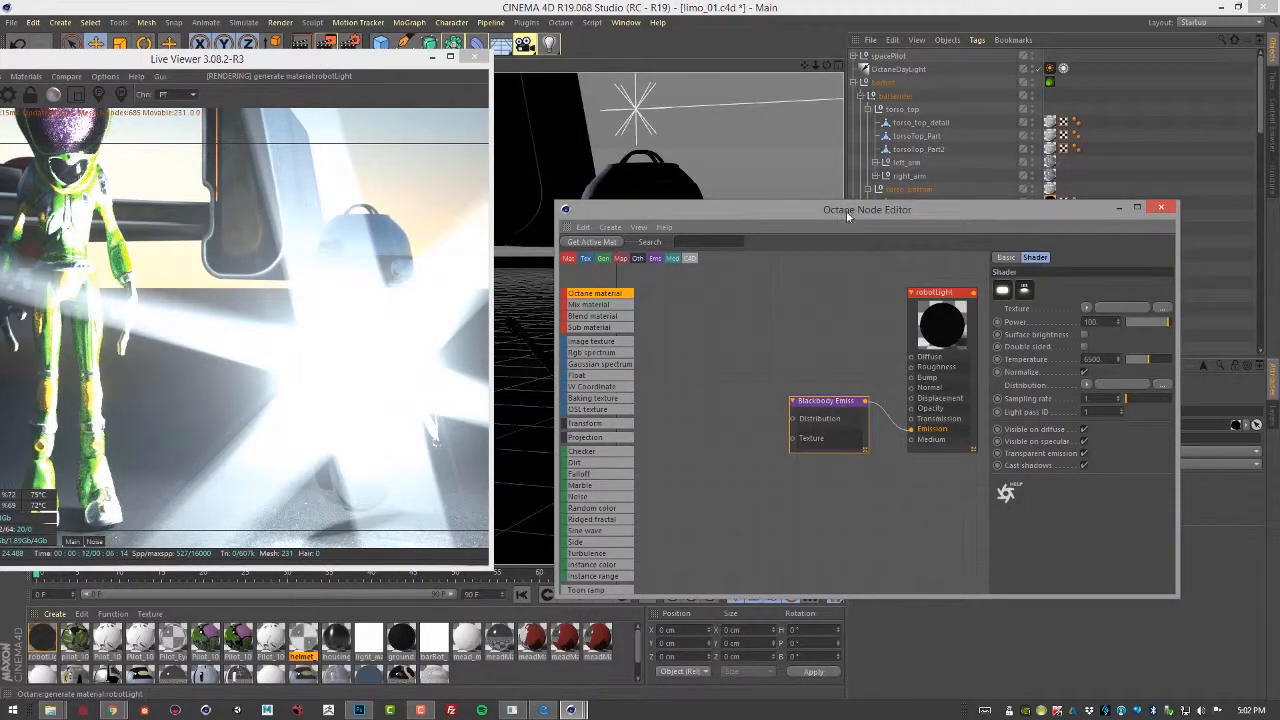
Adjust the blackbody power and temperature so the torso ring glows softly.
{"action": "left_click_drag", "start_coordinate": [868, 210], "coordinate": [498, 212]}
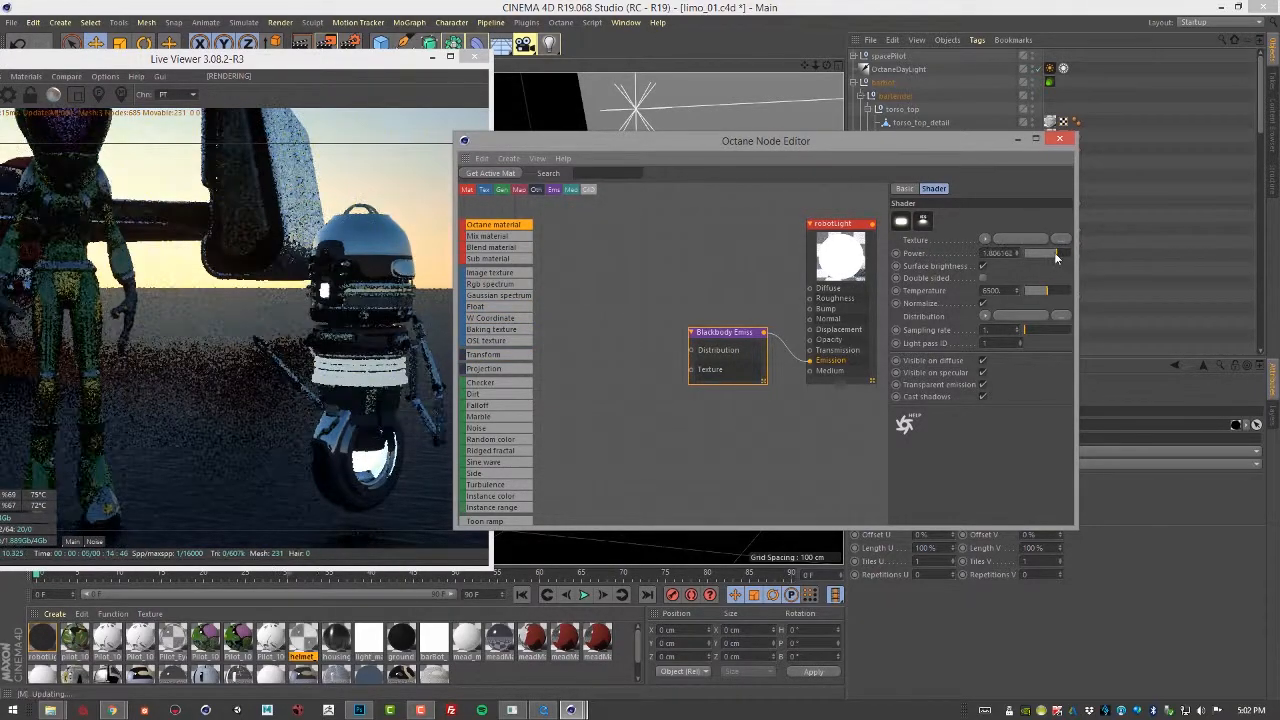
{"action": "left_click_drag", "start_coordinate": [1024, 252], "coordinate": [1064, 252]}
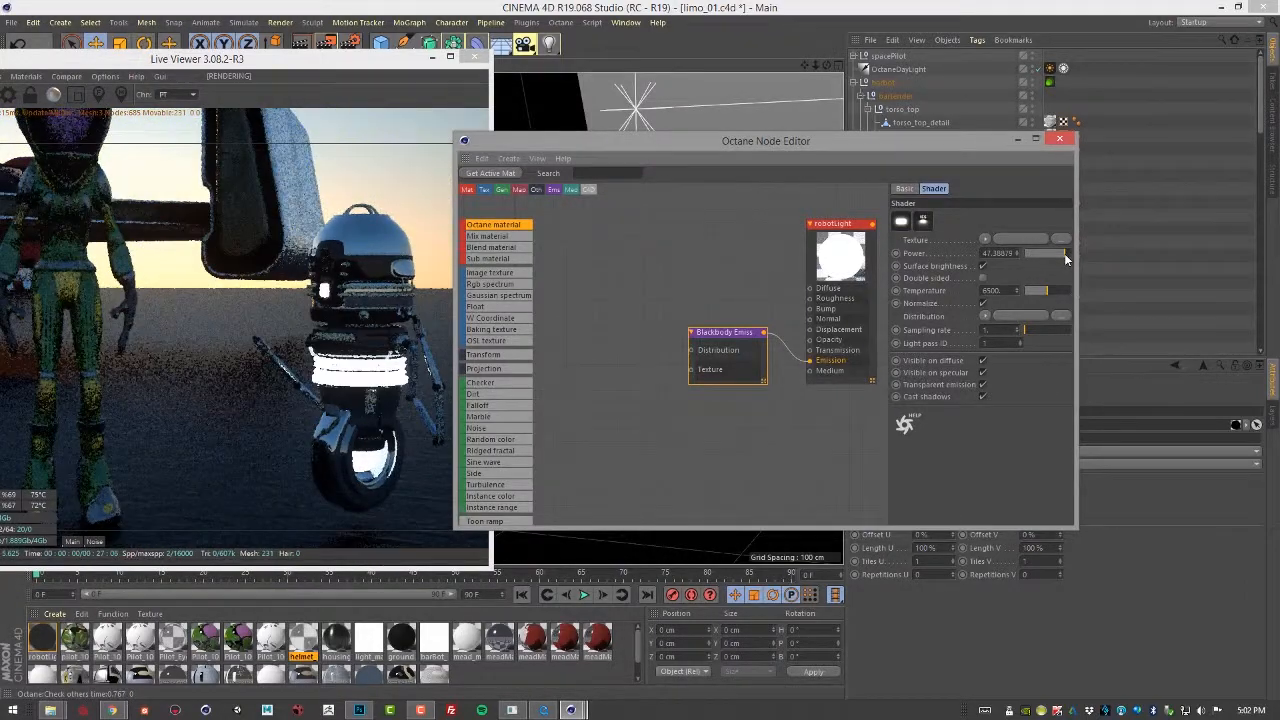
{"action": "left_click_drag", "start_coordinate": [1064, 252], "coordinate": [1036, 252]}
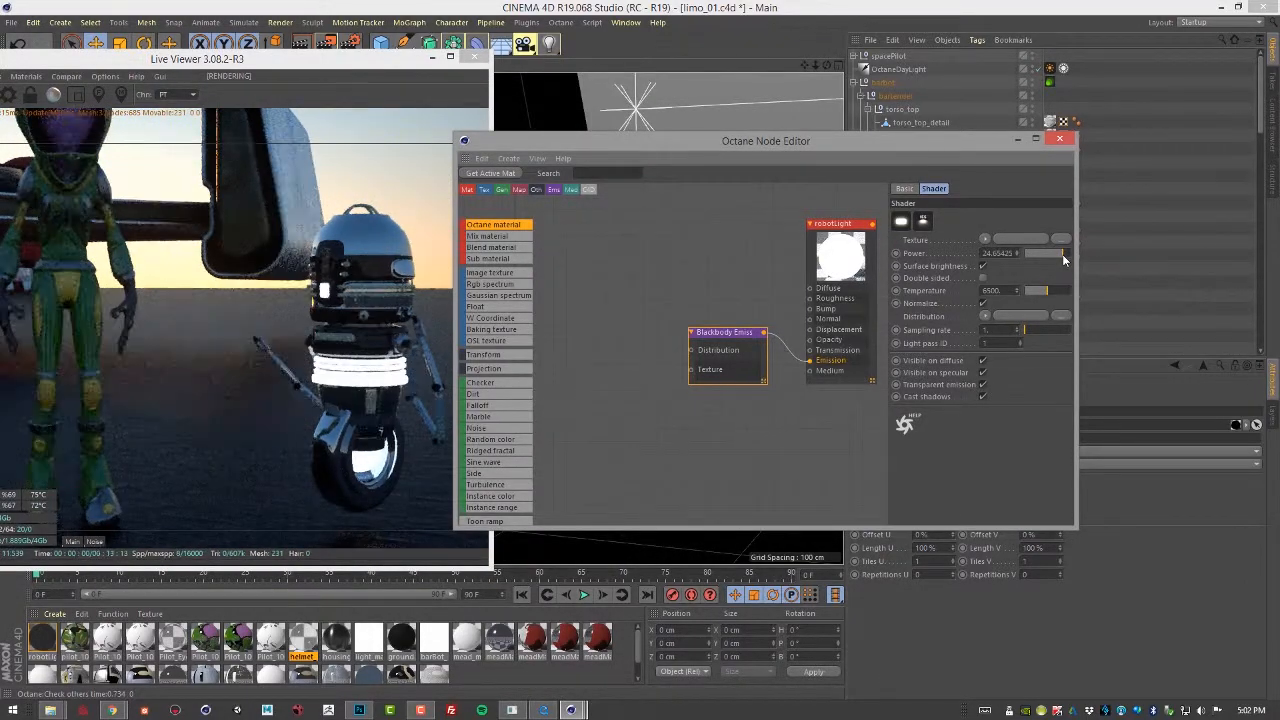
{"action": "left_click_drag", "start_coordinate": [1056, 252], "coordinate": [1044, 252]}
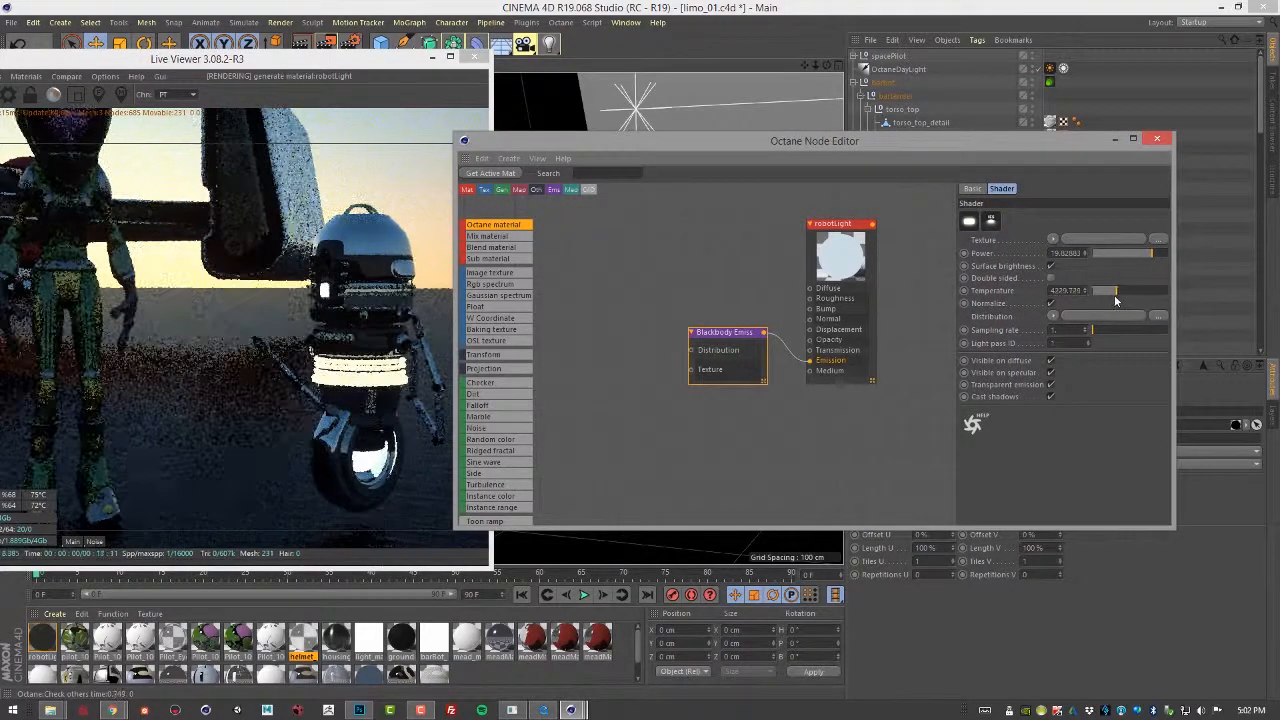
{"action": "left_click_drag", "start_coordinate": [1110, 290], "coordinate": [1150, 290]}
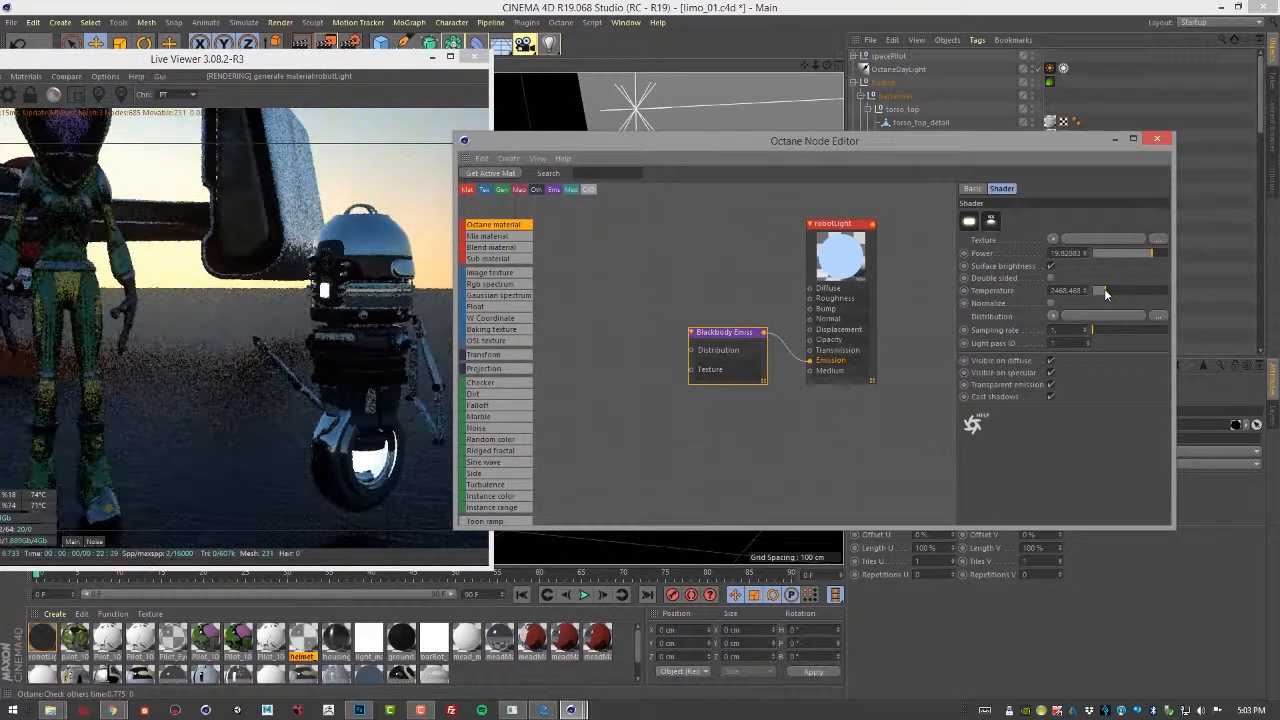
Lower the blackbody temperature until the torso ring glows warm orange.
{"action": "left_click_drag", "start_coordinate": [1104, 292], "coordinate": [1116, 292]}
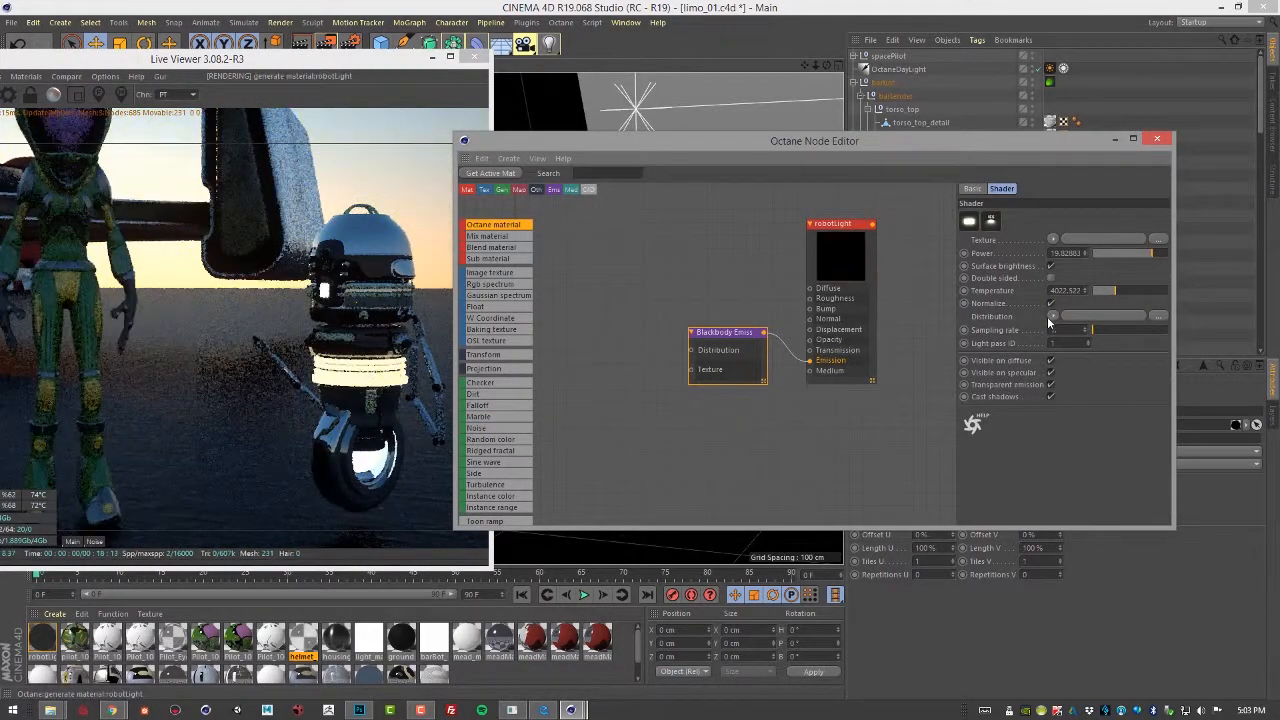
{"action": "left_click_drag", "start_coordinate": [1100, 290], "coordinate": [1108, 290]}
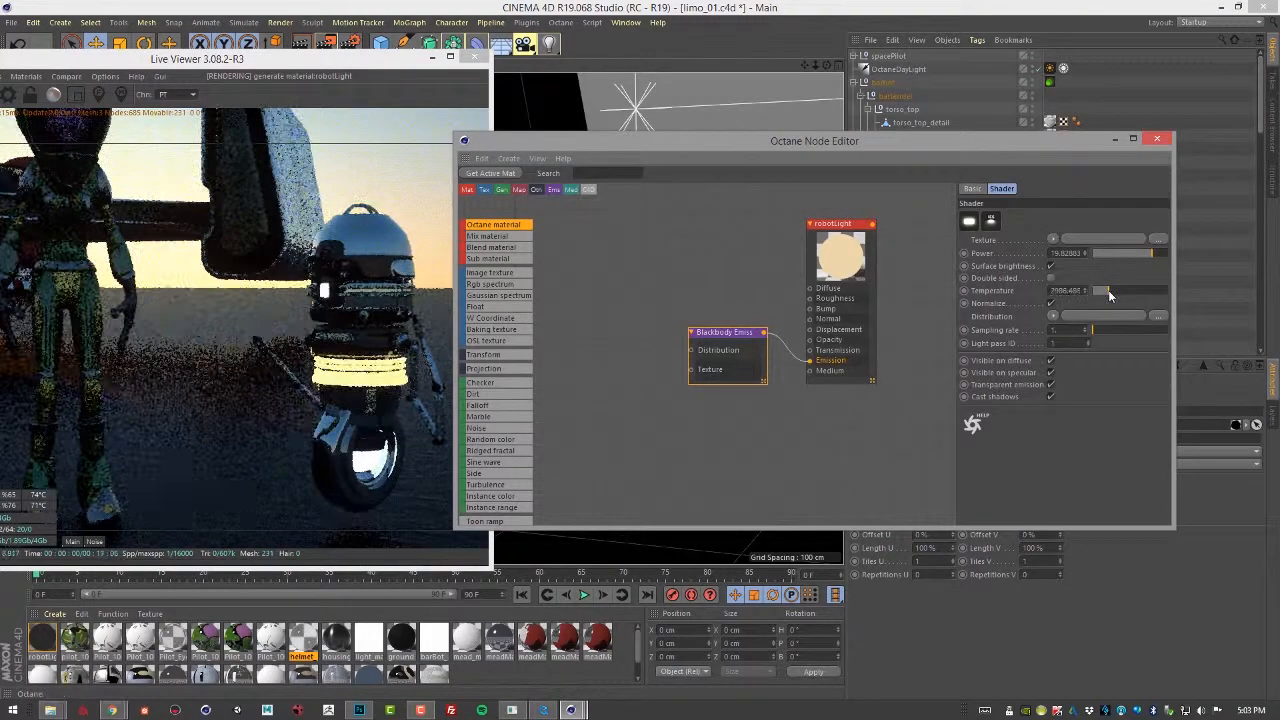
{"action": "left_click_drag", "start_coordinate": [1108, 290], "coordinate": [1100, 290]}
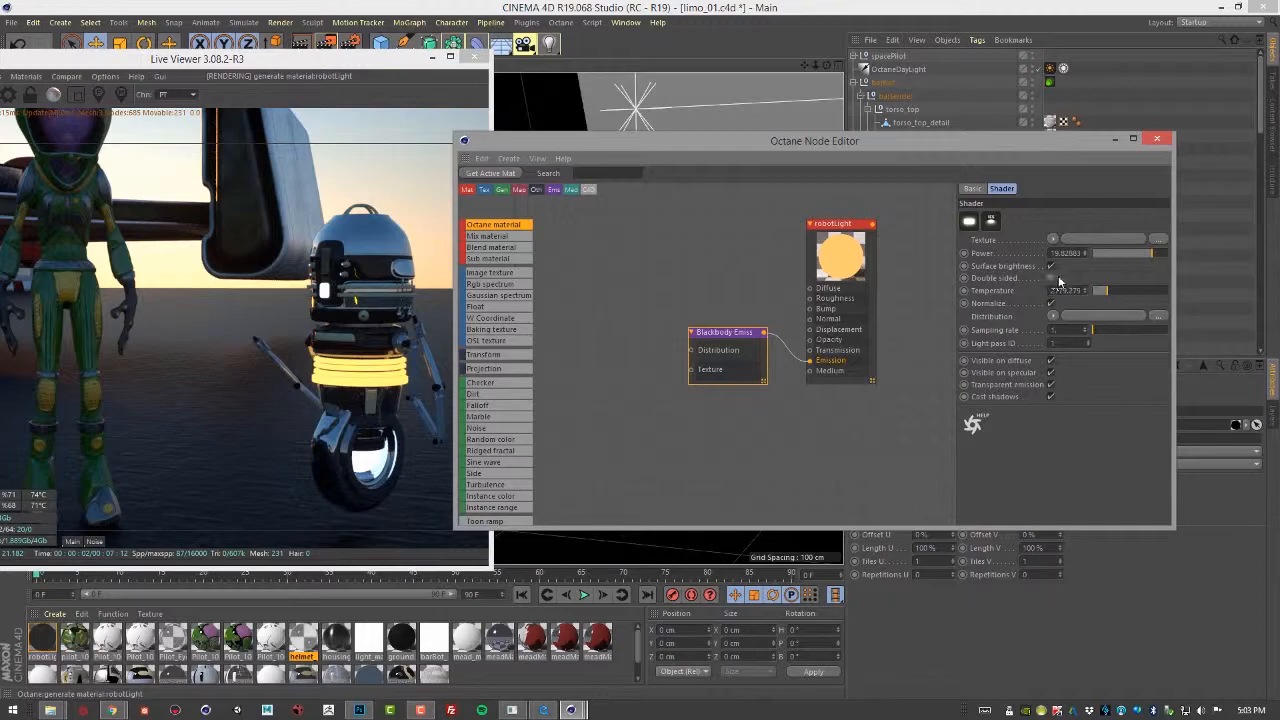
{"action": "left_click_drag", "start_coordinate": [1100, 252], "coordinate": [1144, 252]}
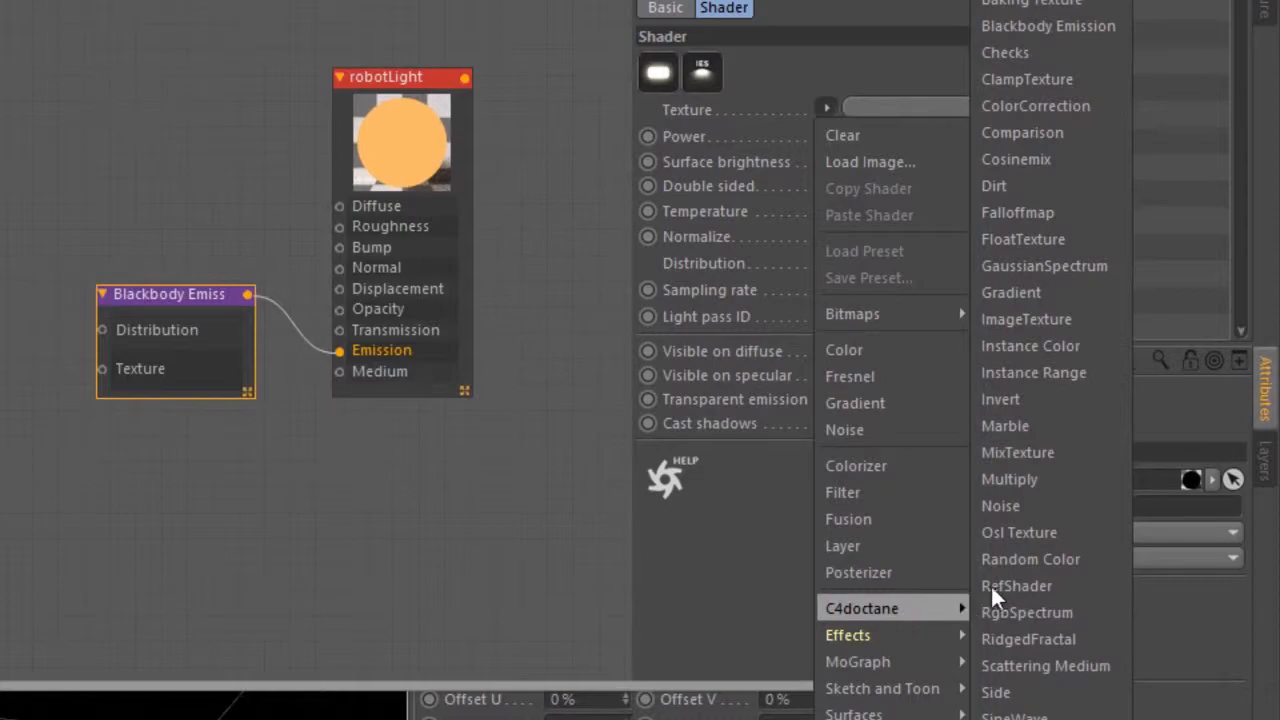
Load a C4doctane Marble texture into the blackbody emission's texture slot.
{"action": "left_click", "coordinate": [1004, 426]}
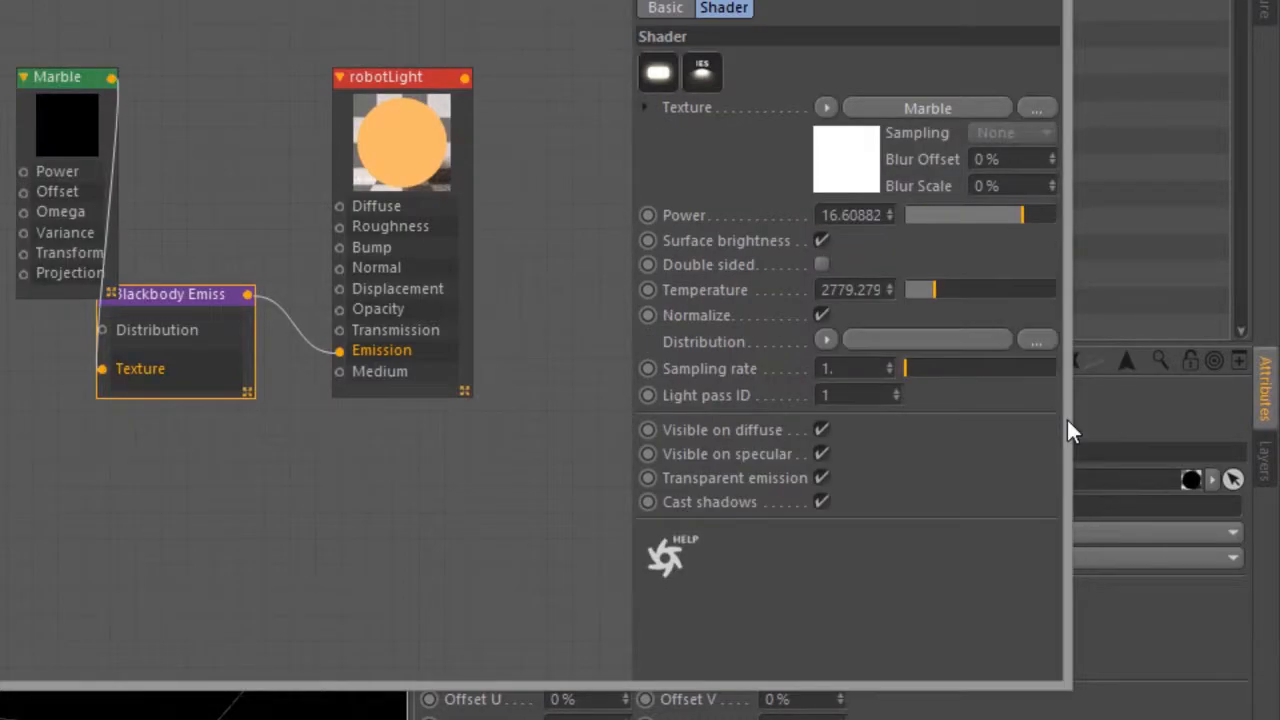